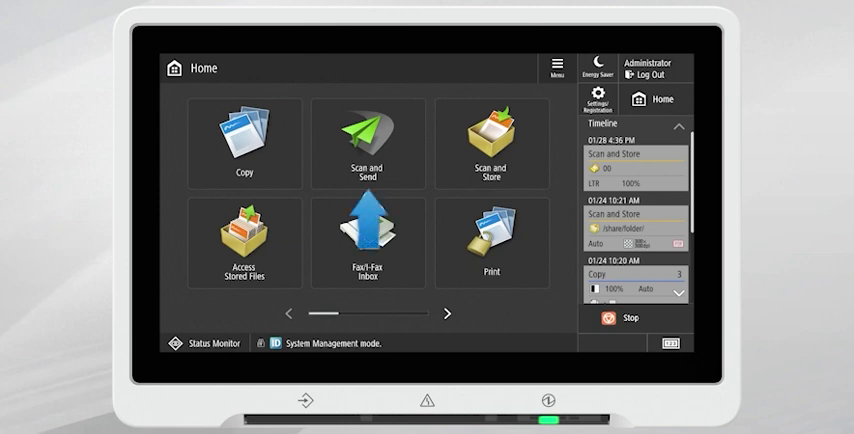
- Launch Scan and Send from the Home screen
click(367, 145)
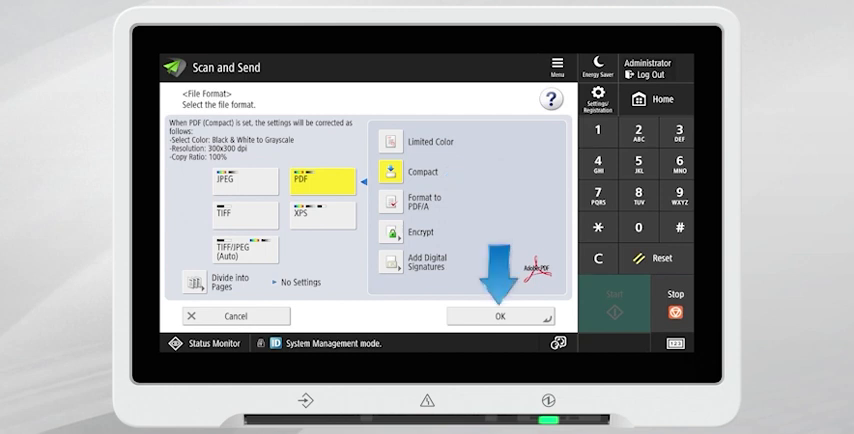
- Confirm compact PDF, set book-type 2-sided originals, and address the scan to yourself
click(479, 315)
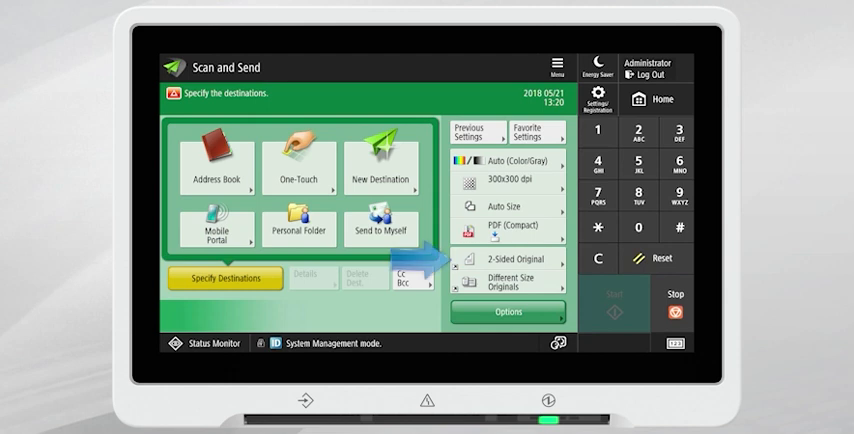
click(511, 264)
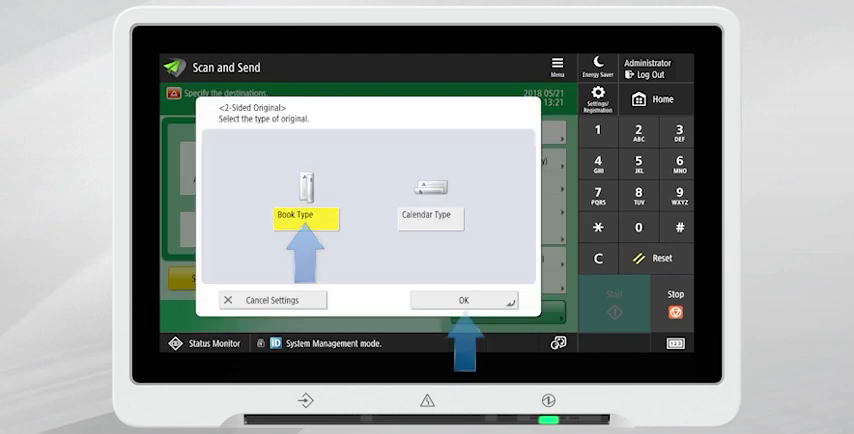
click(452, 300)
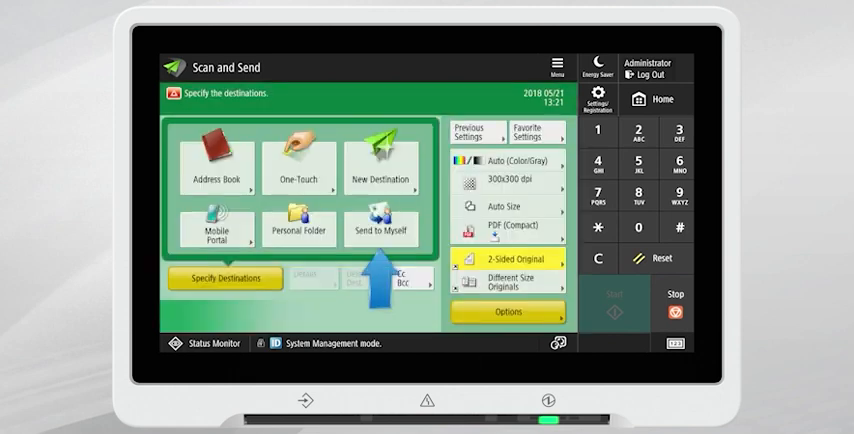
click(383, 230)
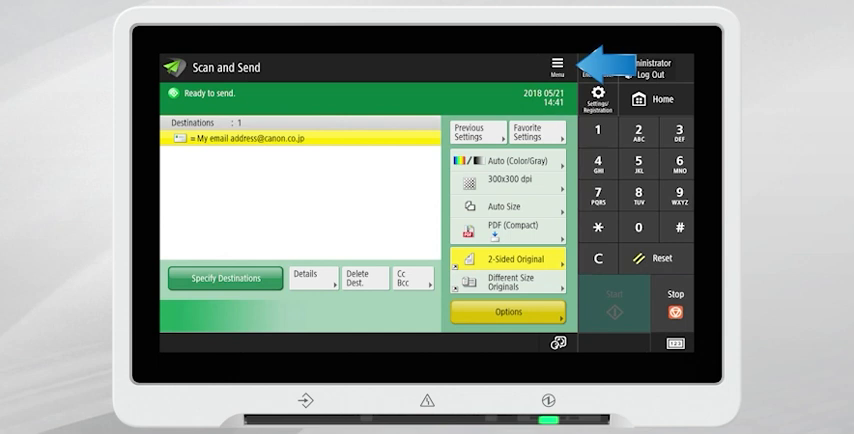
- Register the scan settings to Home, accepting the settings and recall screens
click(551, 67)
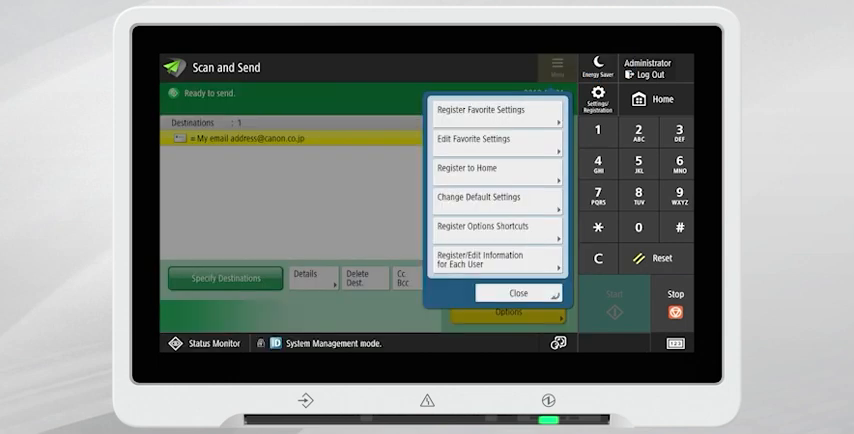
click(494, 167)
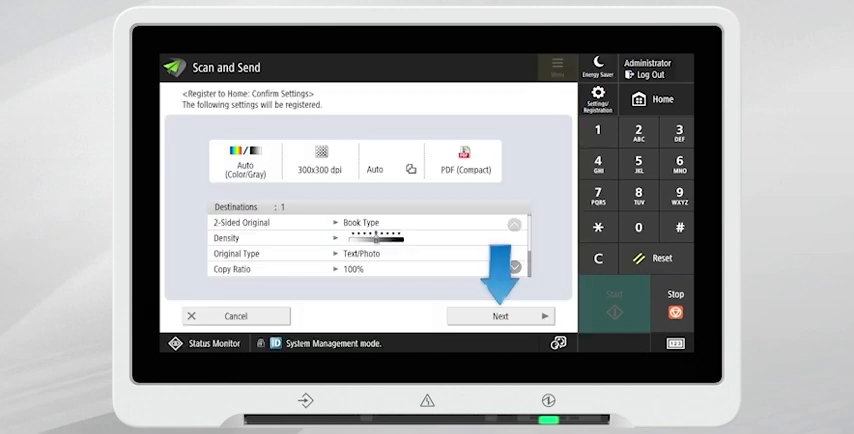
click(496, 315)
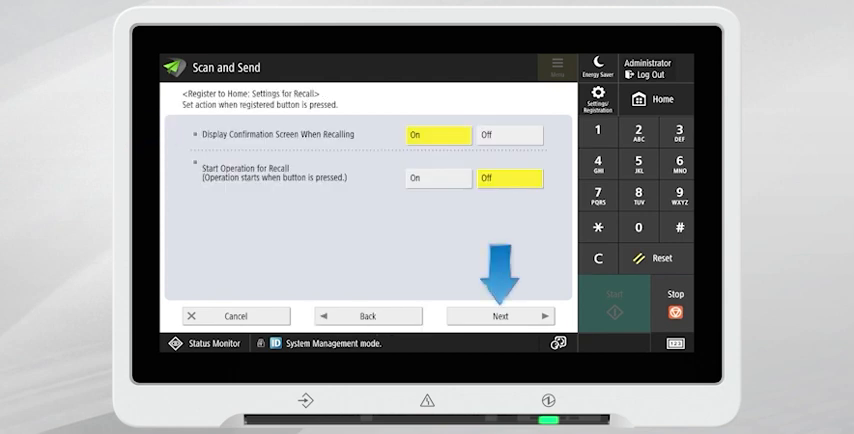
click(499, 315)
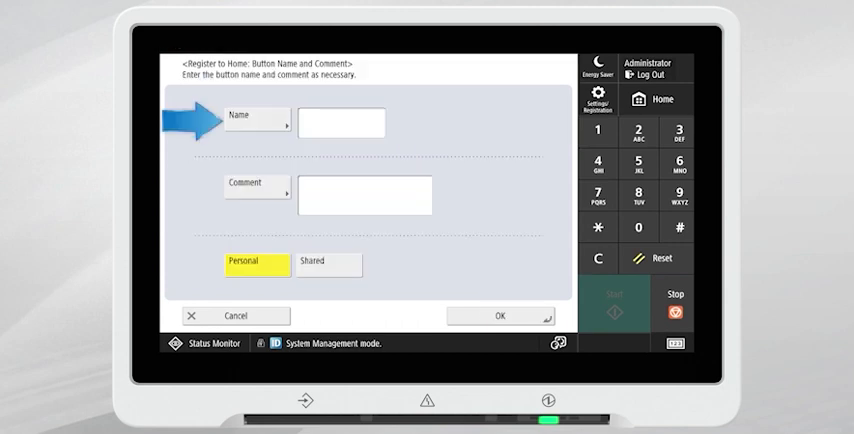
- Name the button 'Scan to Myself' with comment 'Compact 2-Sided' and finish registering
click(340, 122)
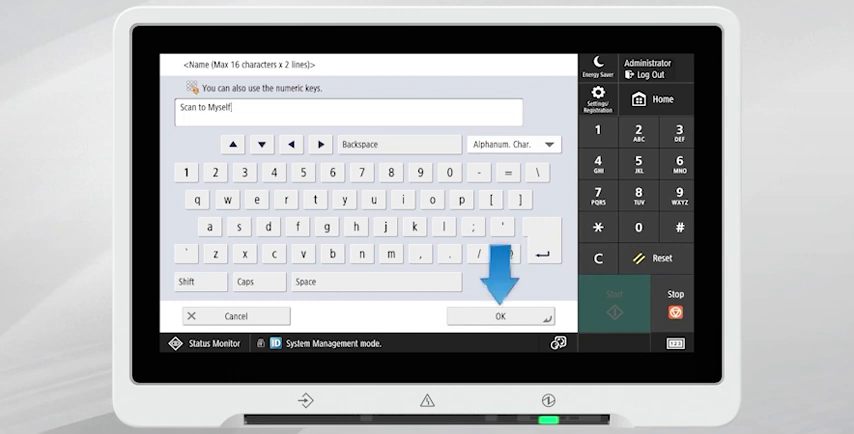
click(484, 315)
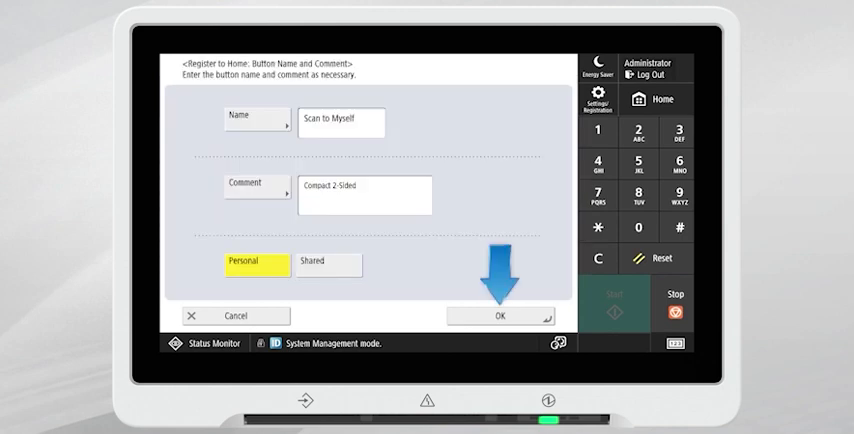
click(487, 315)
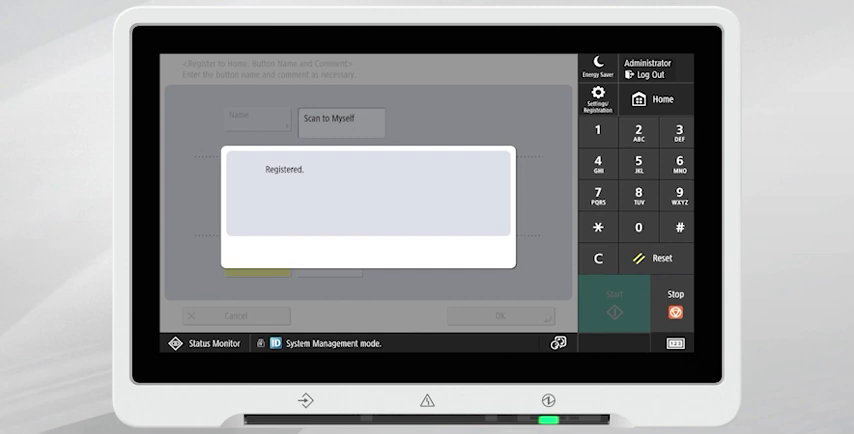
click(493, 314)
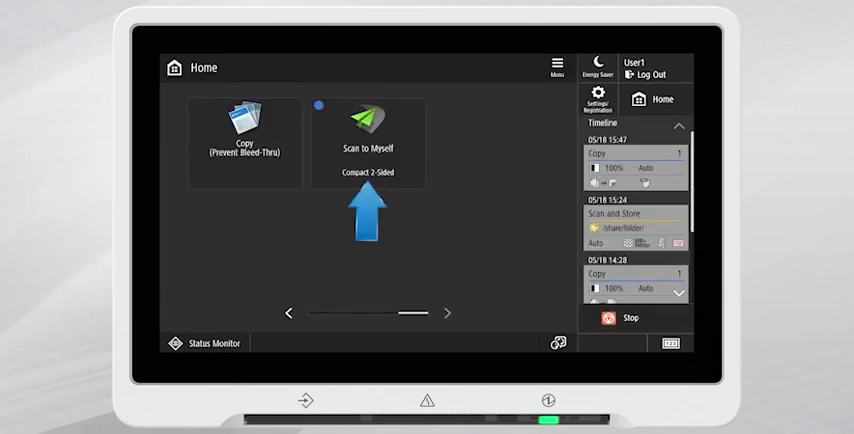